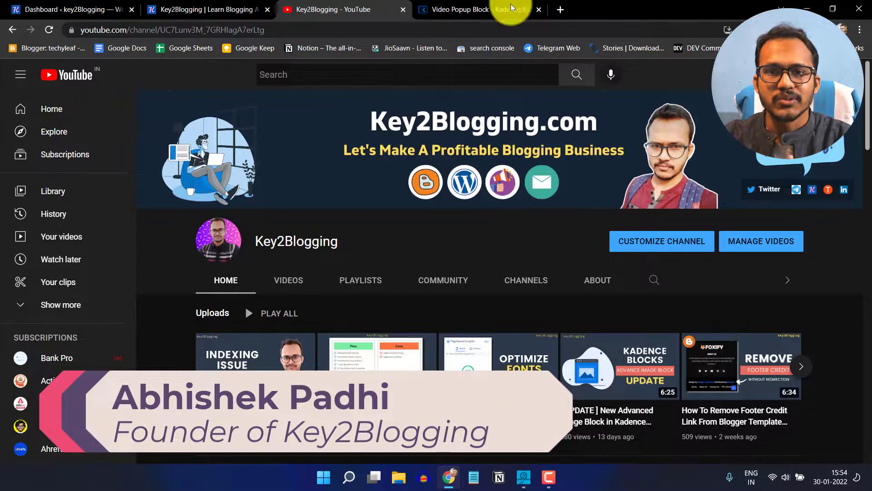
# Step: Browse the Kadence Video Popup Block demo page and play the frozen coastline example
pyautogui.click(475, 9)
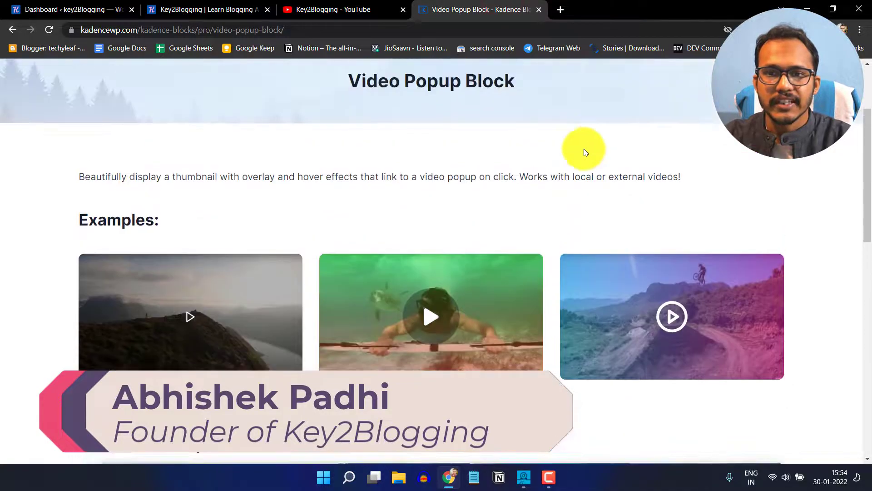
pyautogui.scroll(-3)
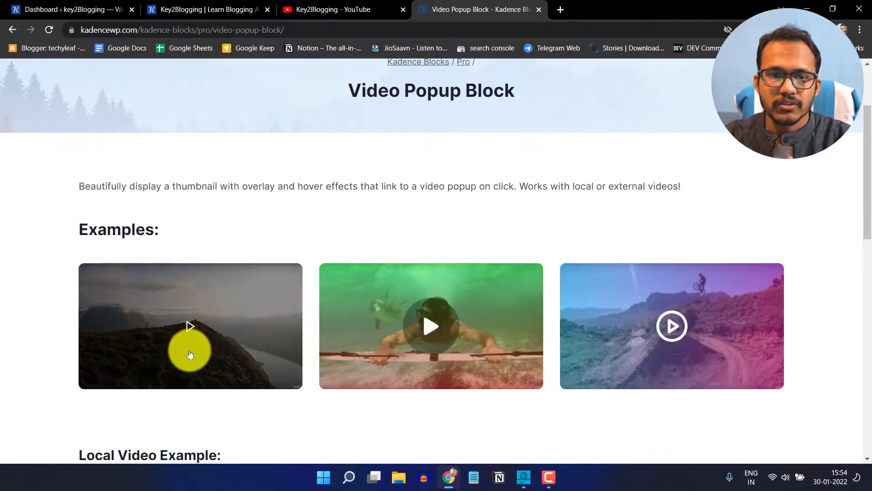
pyautogui.scroll(-3)
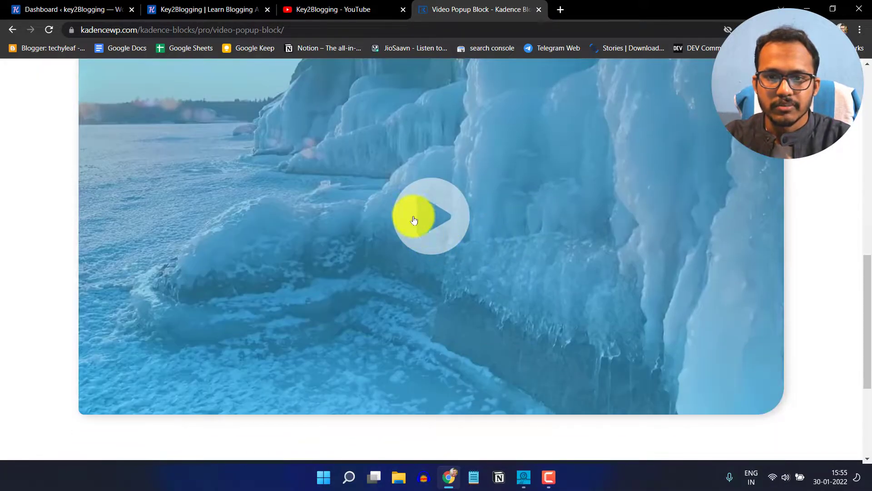
pyautogui.click(431, 217)
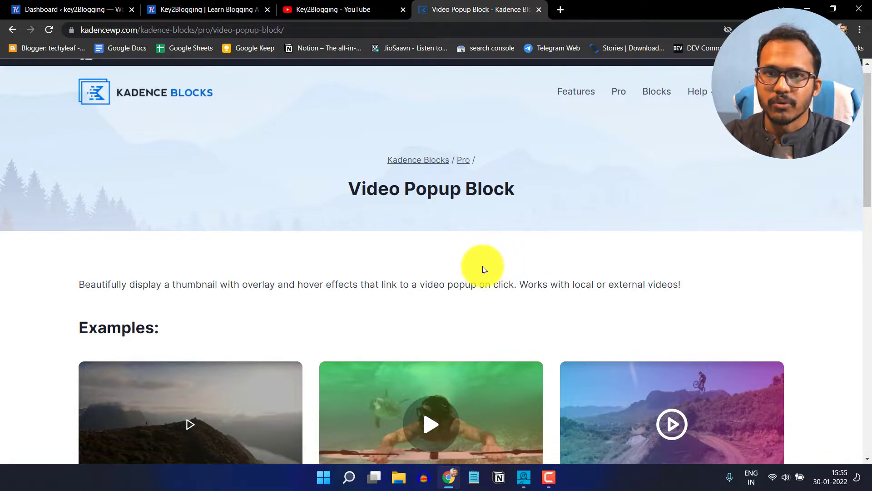
pyautogui.moveTo(480, 257)
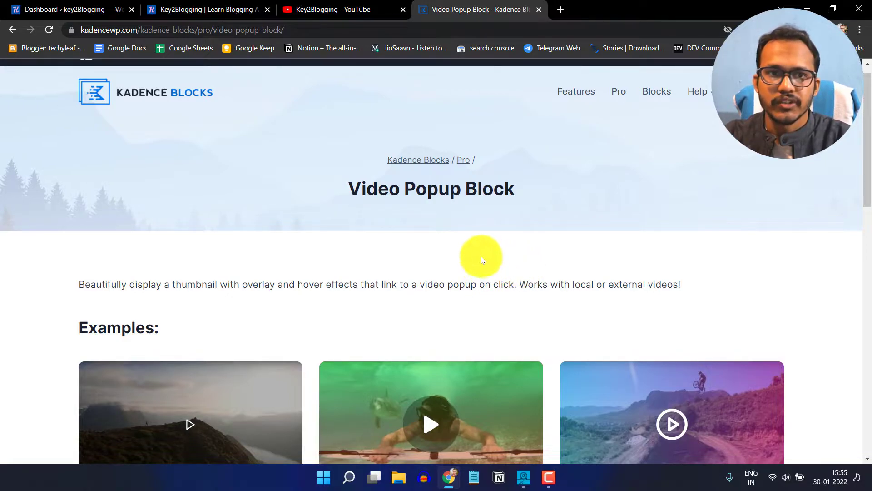
# Step: From the WordPress dashboard's Add Plugins page, start a new blank post
pyautogui.click(67, 10)
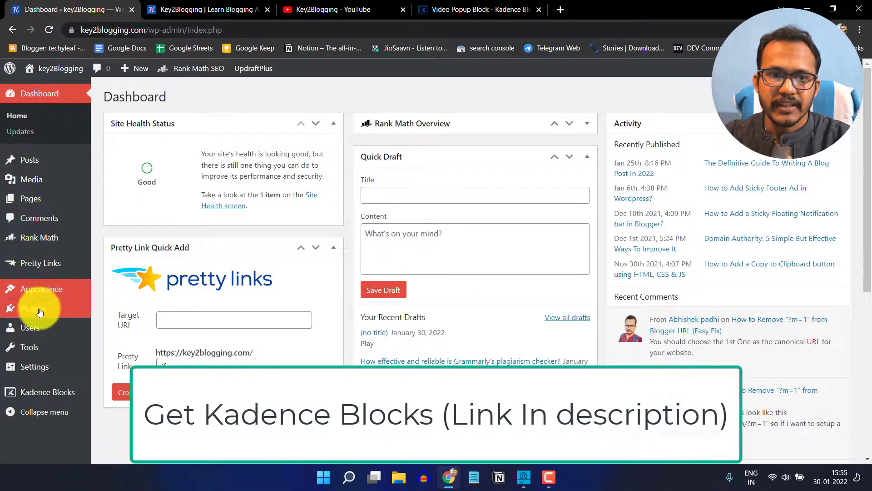
pyautogui.click(33, 308)
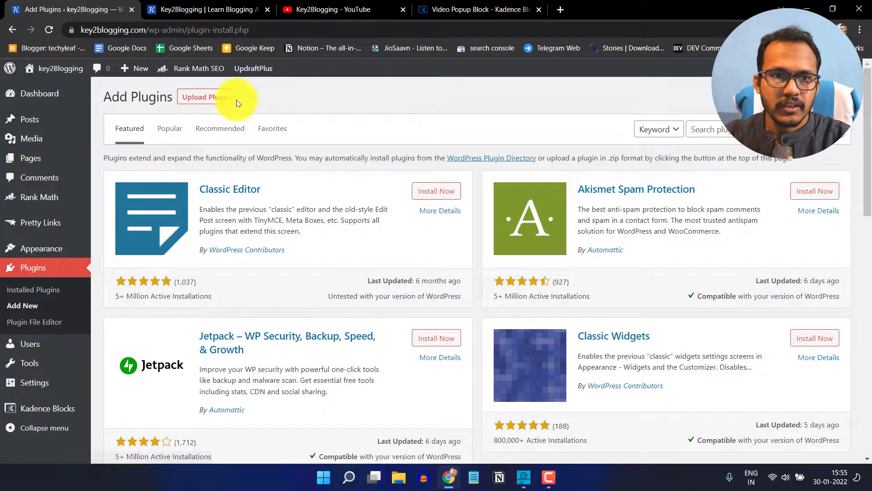
pyautogui.moveTo(29, 119)
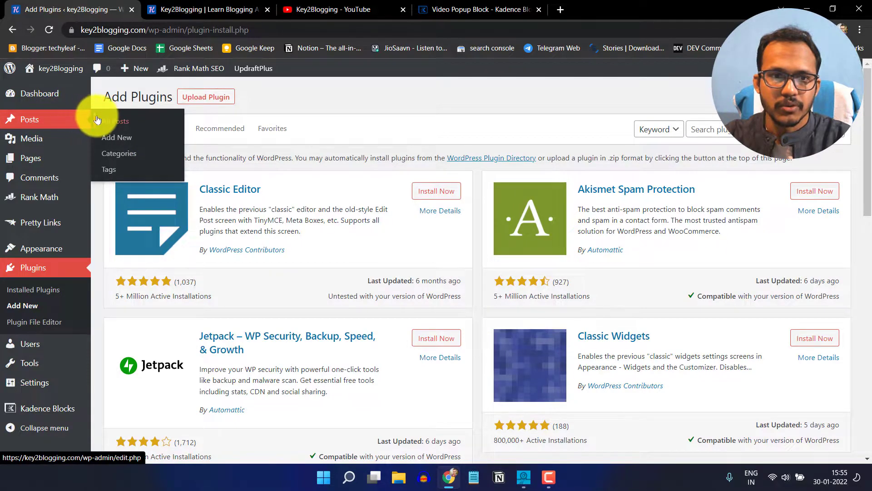
pyautogui.click(117, 138)
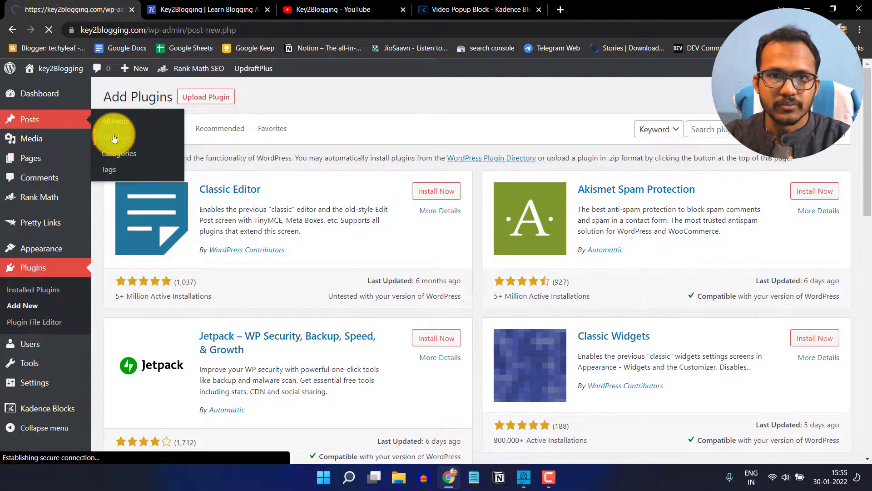
pyautogui.click(115, 133)
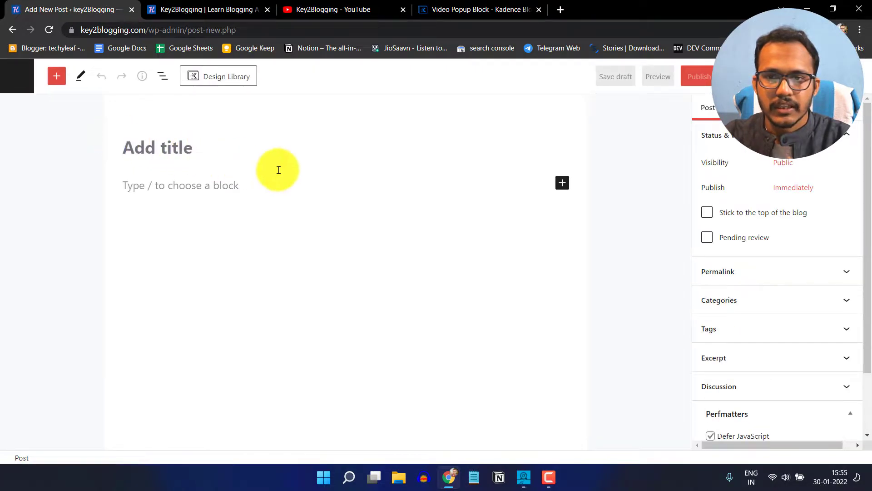
# Step: Insert a Kadence Video Popup block from the full block library
pyautogui.click(562, 183)
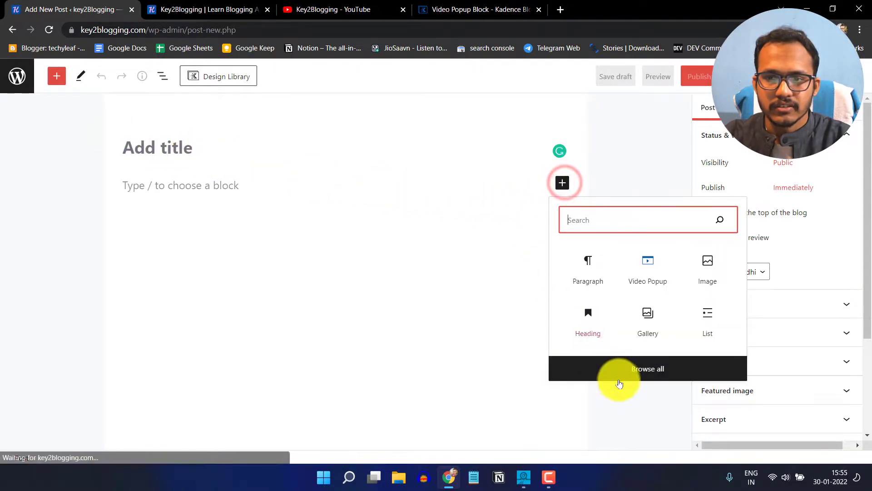
pyautogui.click(648, 368)
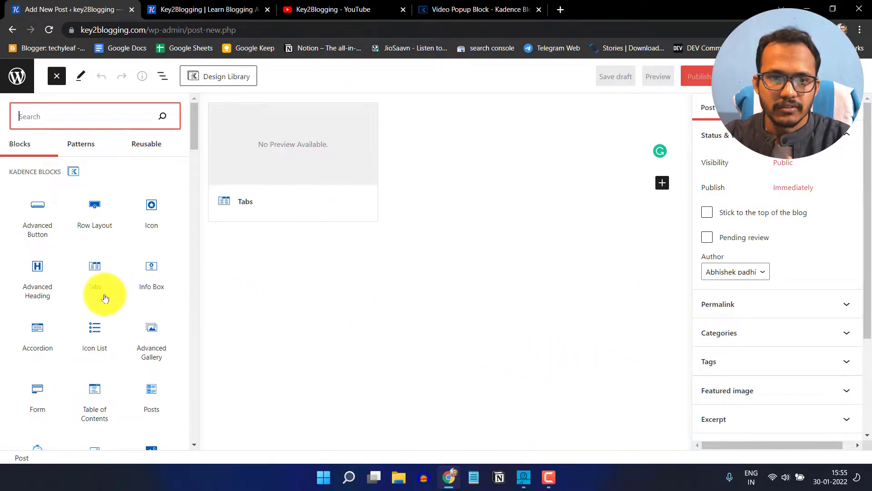
pyautogui.scroll(-3)
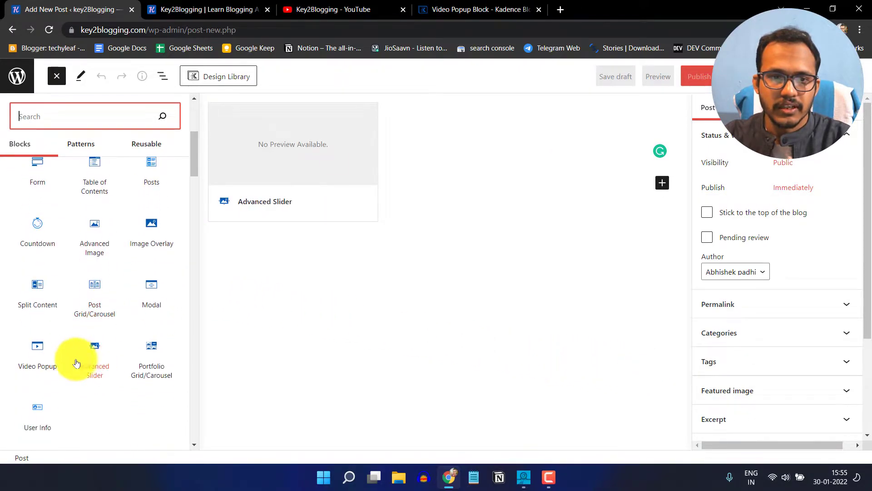
pyautogui.moveTo(37, 356)
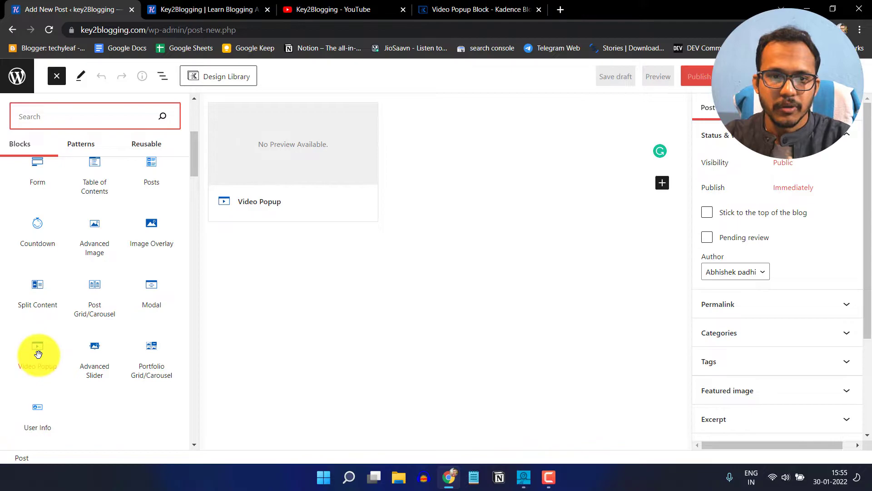
pyautogui.click(37, 354)
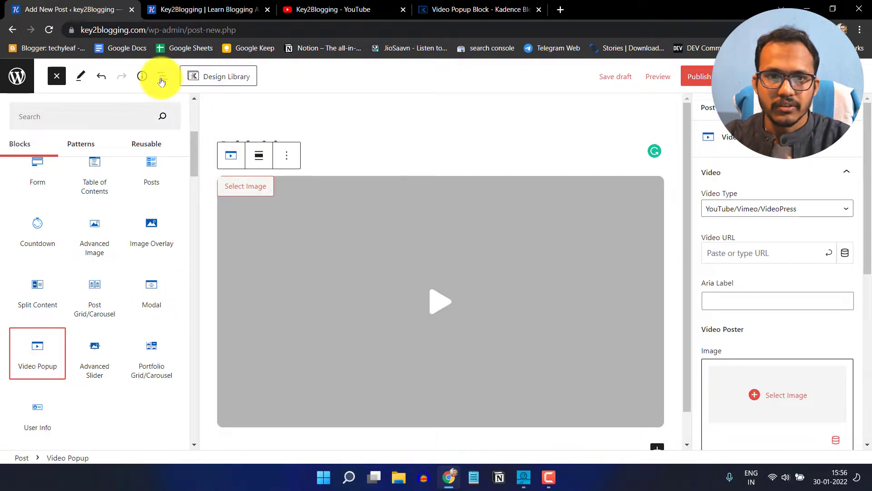
# Step: Set Key2Blogging-Thumbnail.png as the video's poster image
pyautogui.click(56, 76)
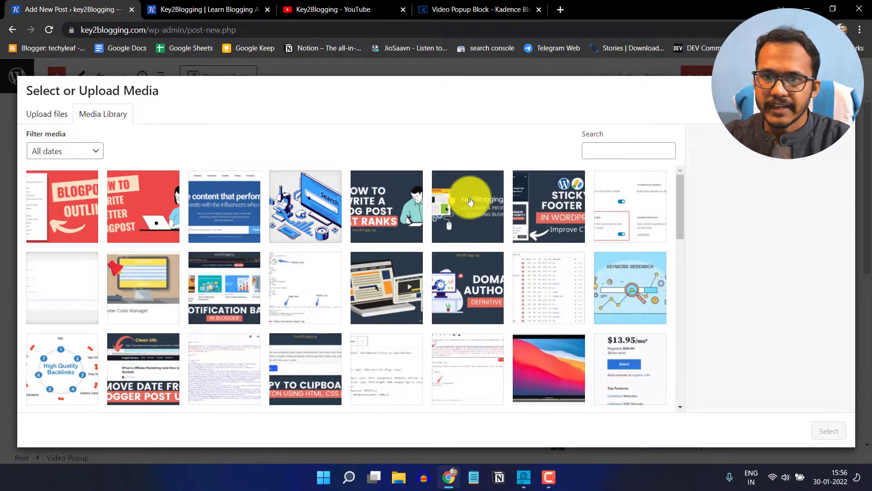
pyautogui.click(468, 206)
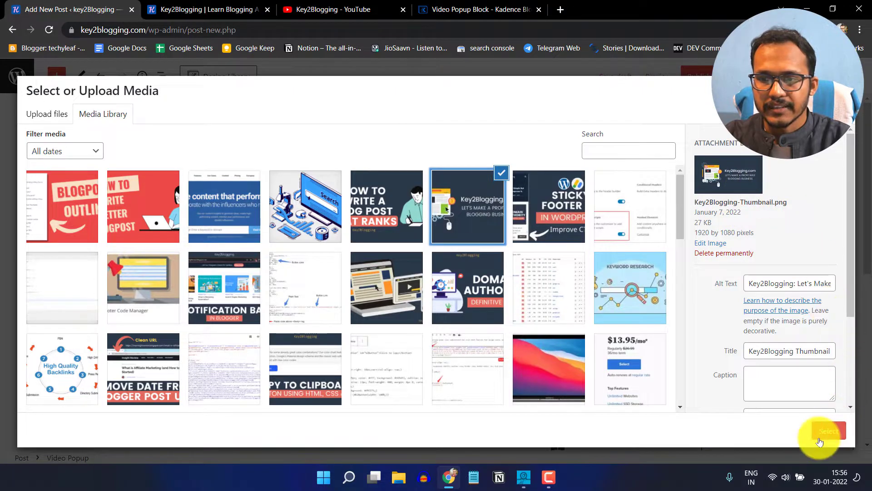
pyautogui.click(828, 432)
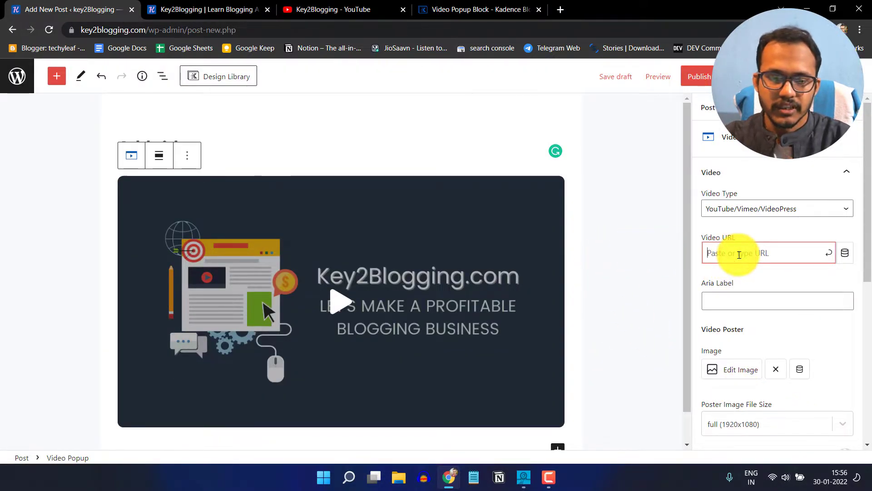
pyautogui.write('https://youtu.be/0dDt5qizQp8')
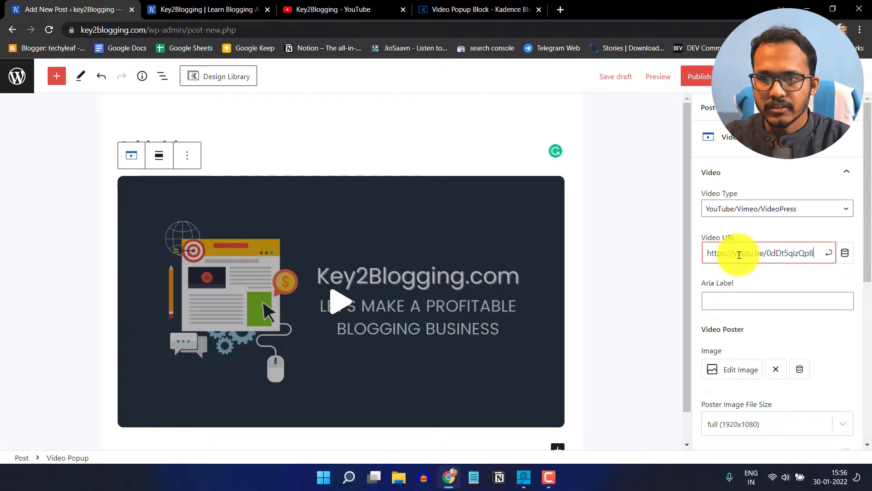
pyautogui.press('Enter')
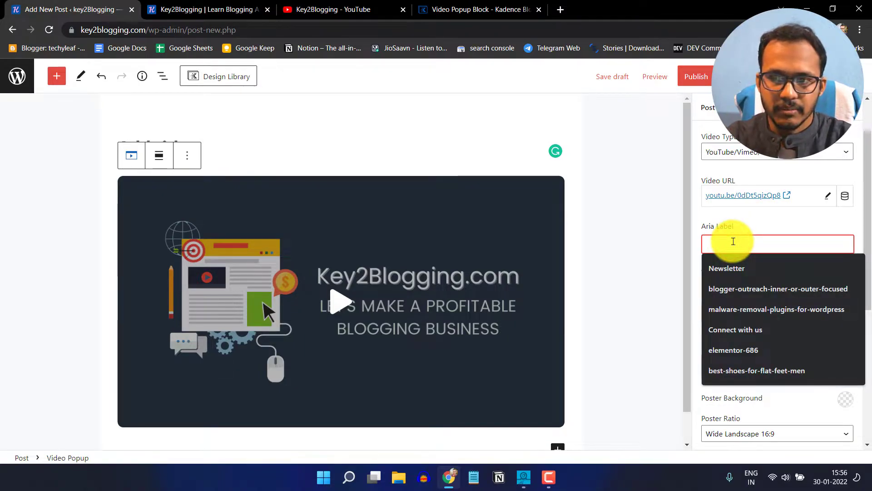
pyautogui.write('B')
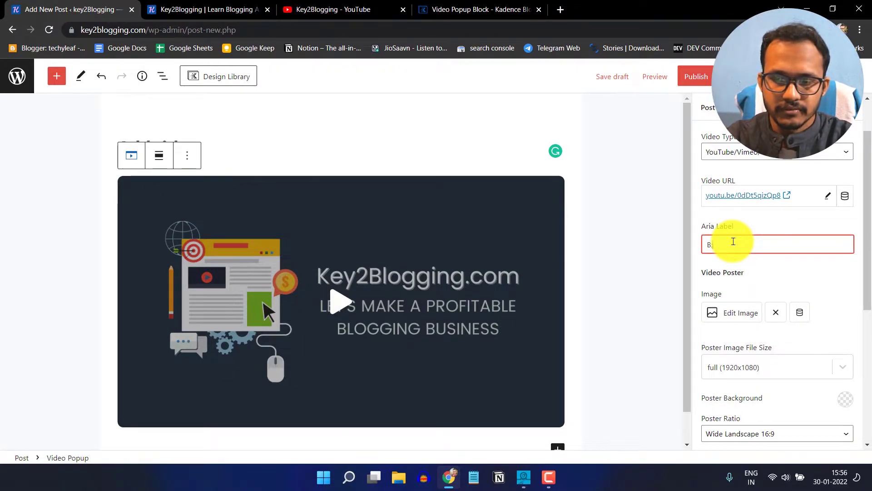
pyautogui.write('Blogging')
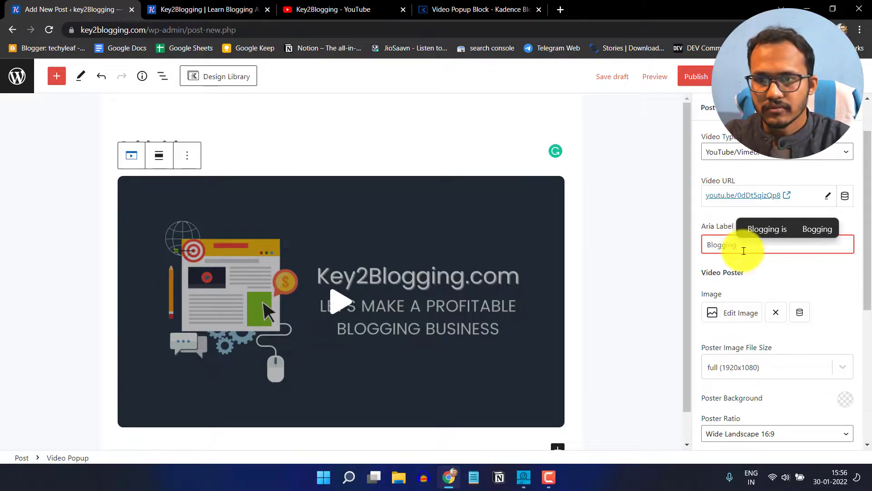
pyautogui.scroll(-3)
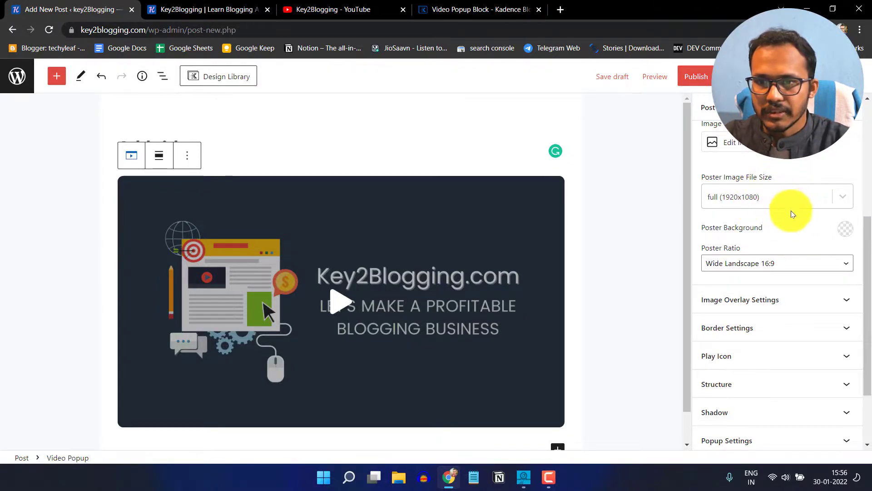
pyautogui.scroll(-3)
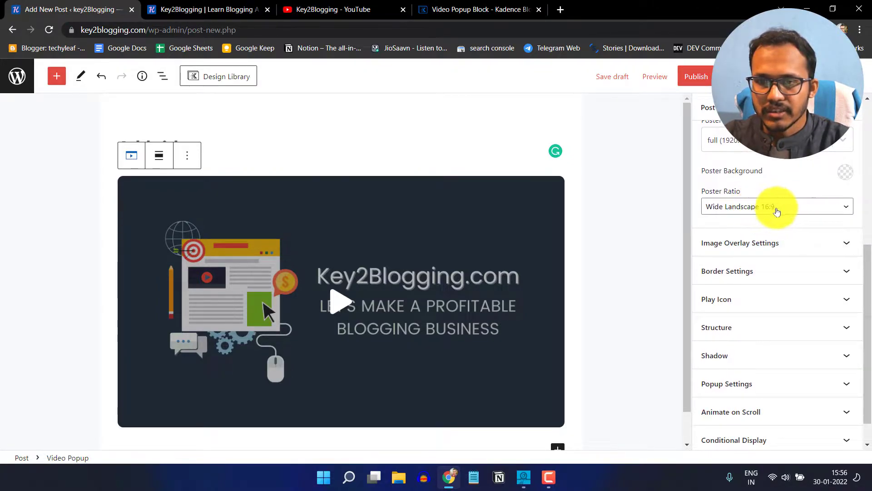
pyautogui.click(727, 238)
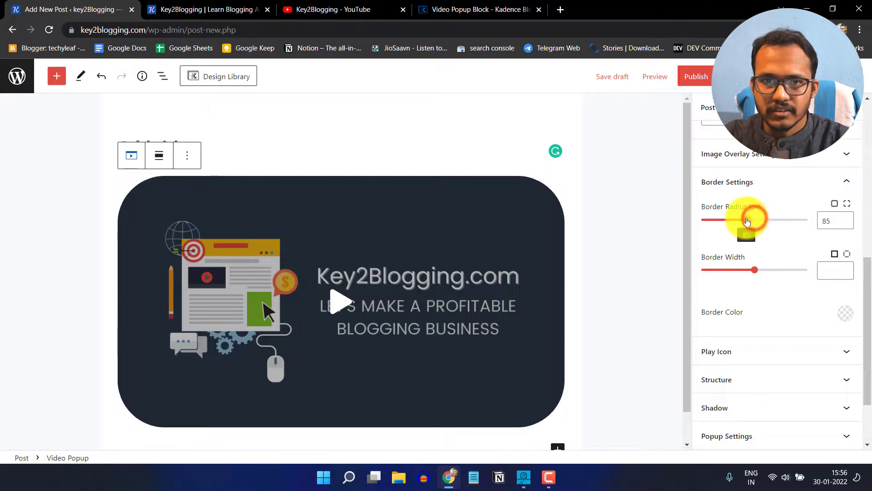
# Step: Set the video poster's corner radius to 18 px
pyautogui.moveTo(754, 220); pyautogui.dragTo(709, 221)
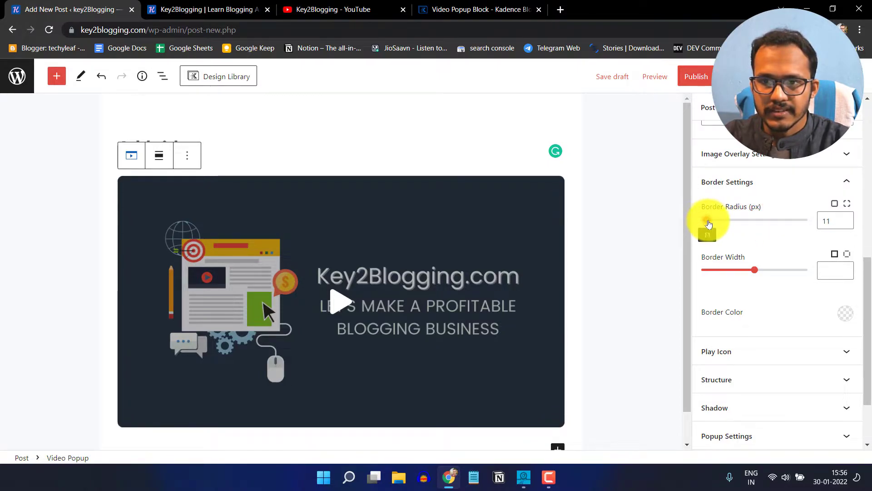
pyautogui.moveTo(712, 220); pyautogui.dragTo(729, 221)
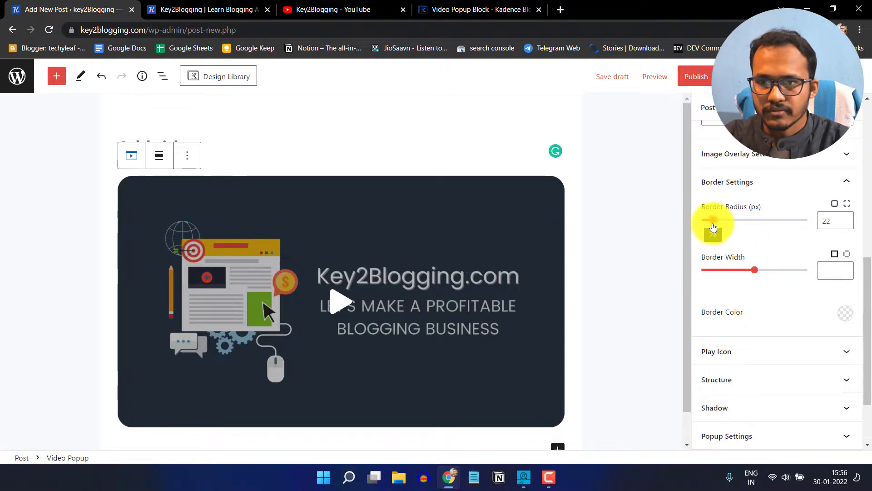
pyautogui.moveTo(722, 220); pyautogui.dragTo(711, 221)
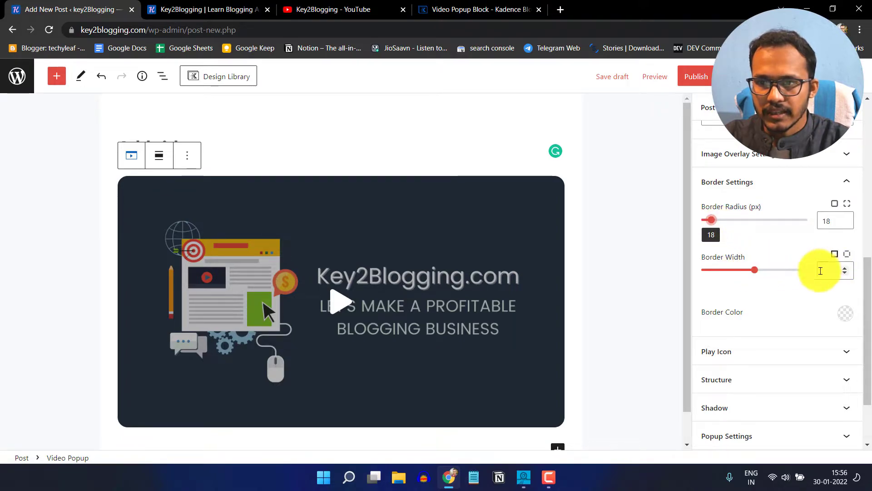
# Step: Give the video block a 4 px red border
pyautogui.moveTo(754, 270); pyautogui.dragTo(760, 270)
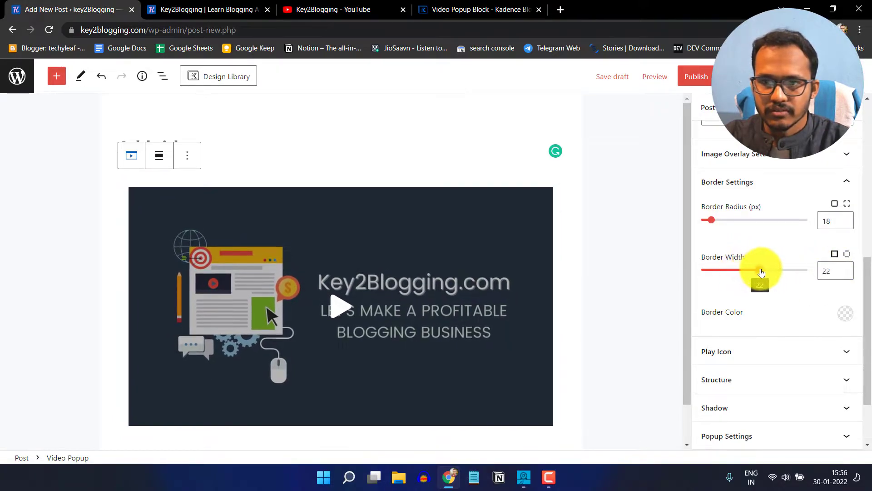
pyautogui.moveTo(761, 270); pyautogui.dragTo(712, 270)
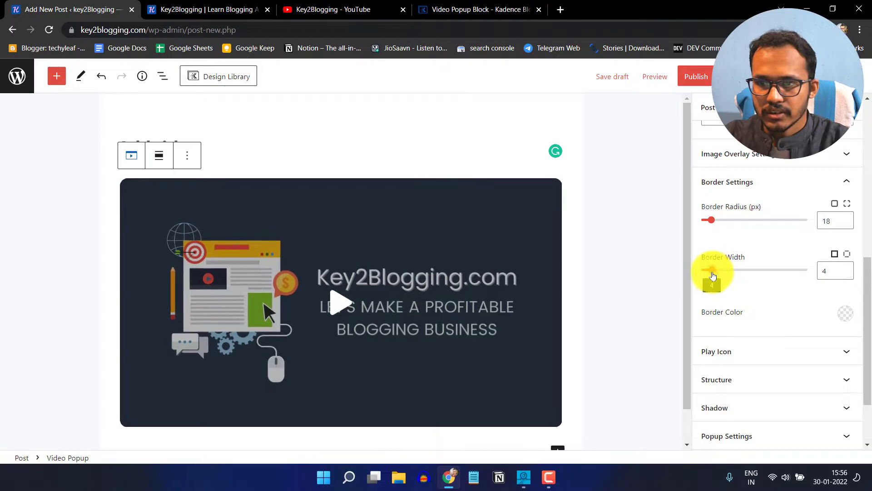
pyautogui.click(845, 312)
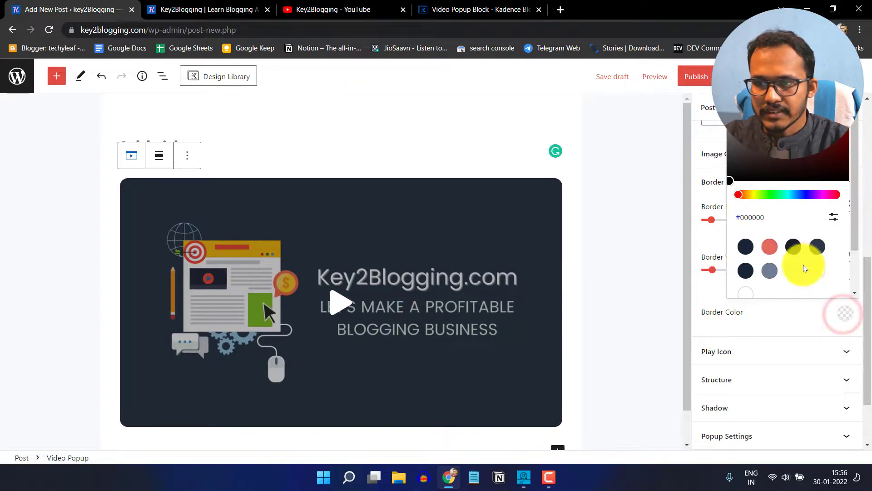
pyautogui.click(769, 246)
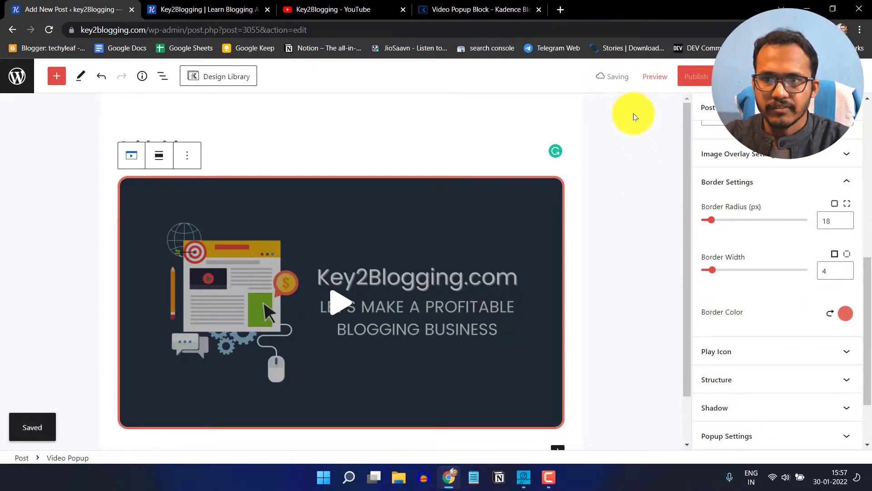
# Step: Preview the post, open the bordered video in its popup, then close it
pyautogui.click(654, 76)
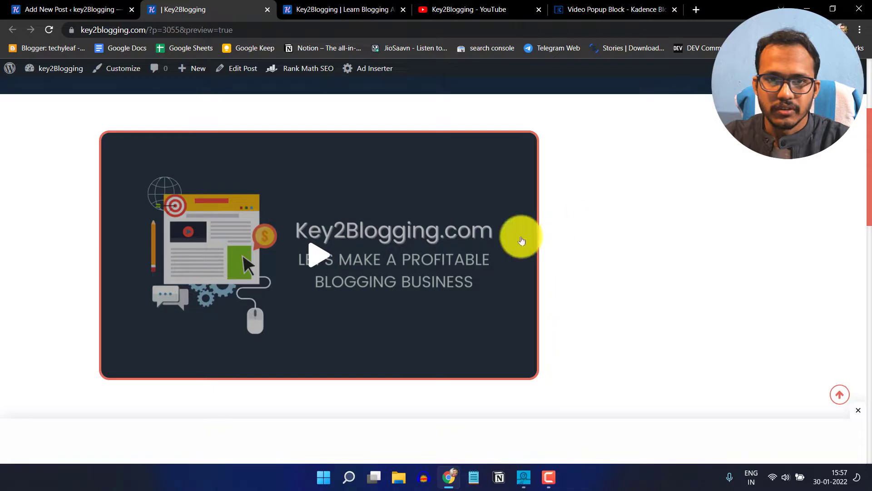
pyautogui.click(318, 254)
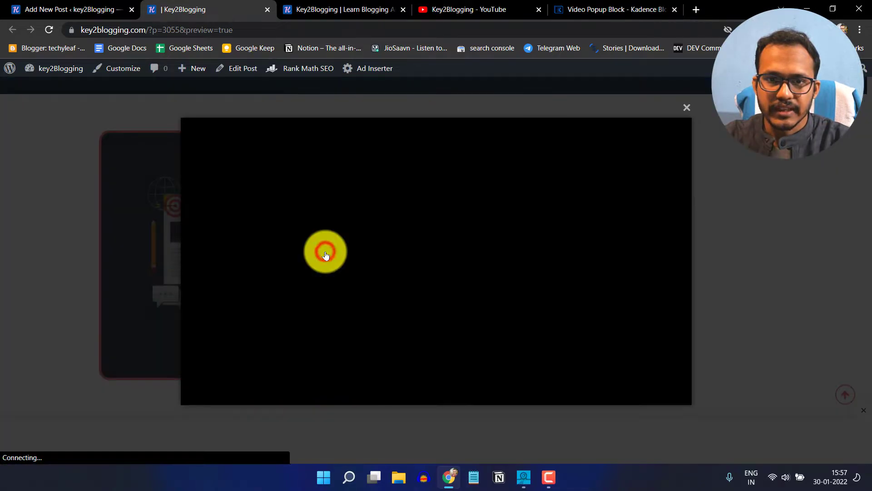
pyautogui.click(325, 251)
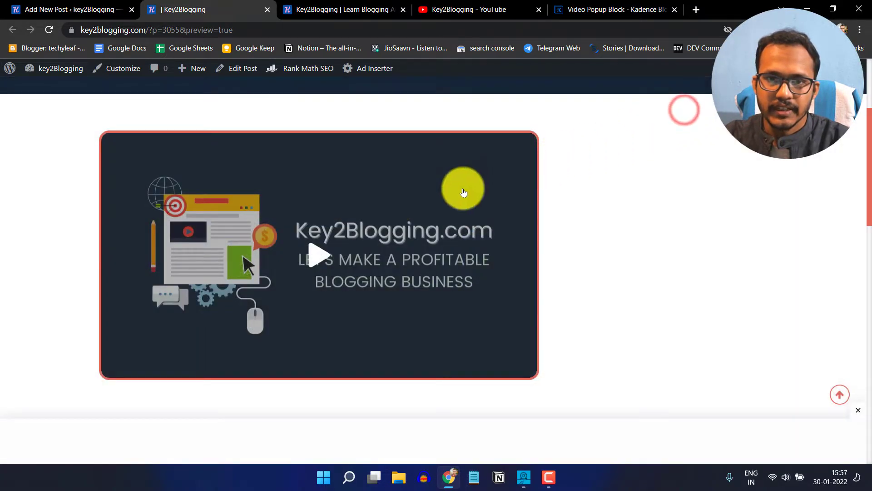
pyautogui.click(67, 10)
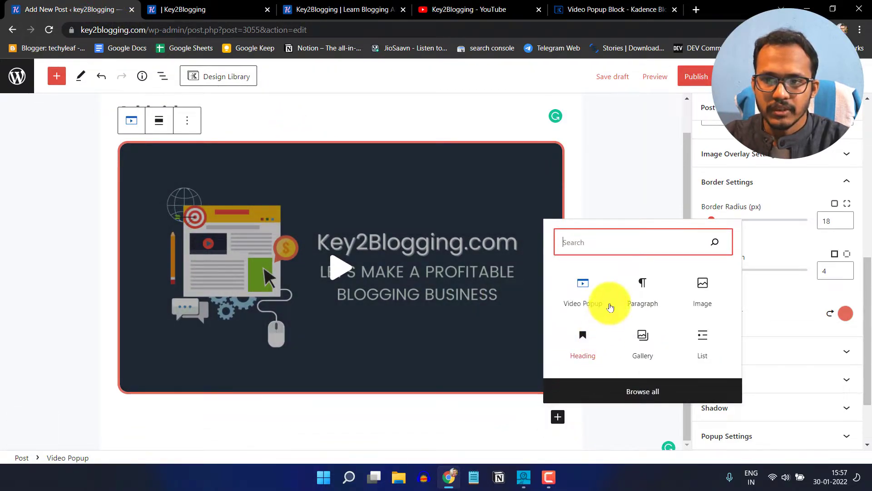
# Step: Add an Advanced Button 'Click Here to Watch' linked to youtu.be/0dDt5qizQp8
pyautogui.write('ad')
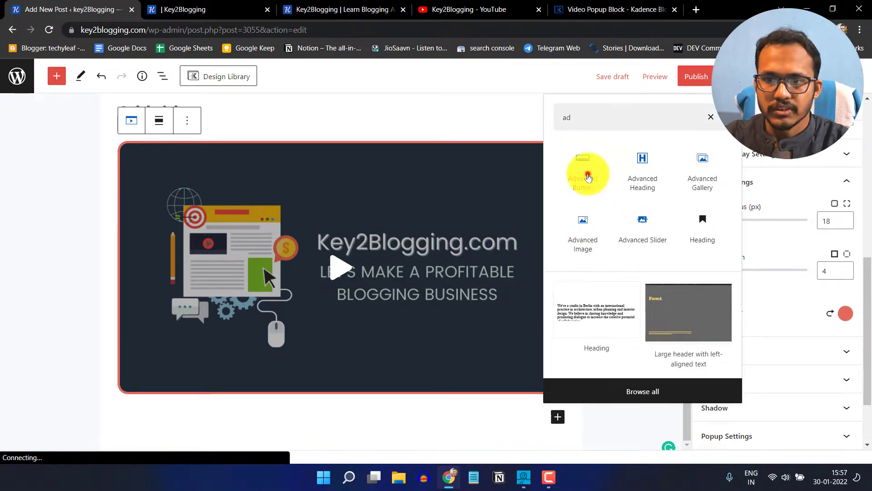
pyautogui.click(587, 173)
pyautogui.write('Click Here to Watch')
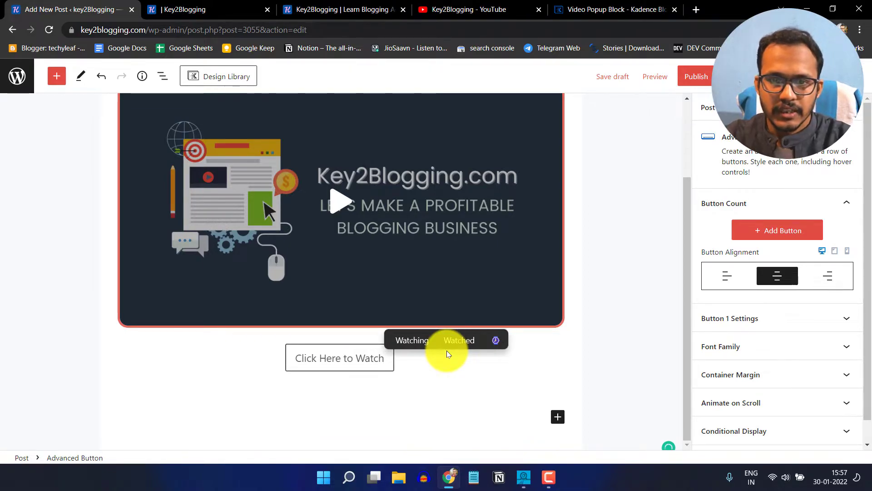
pyautogui.click(339, 357)
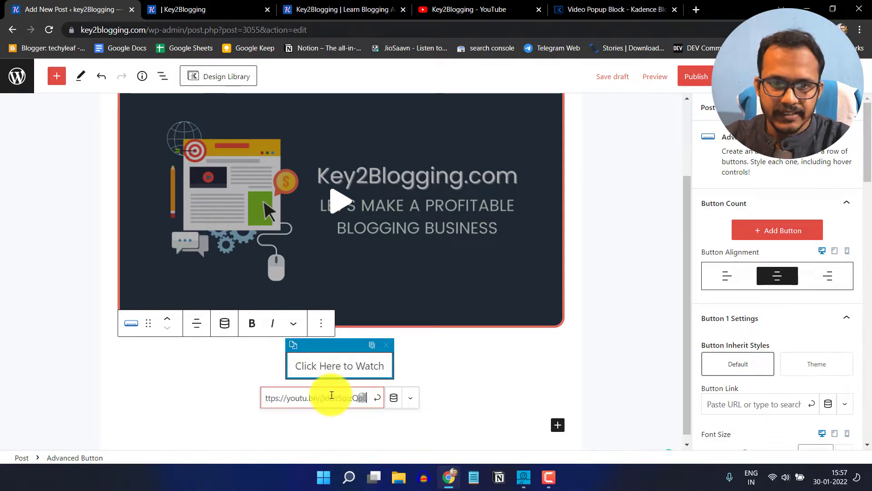
pyautogui.click(378, 397)
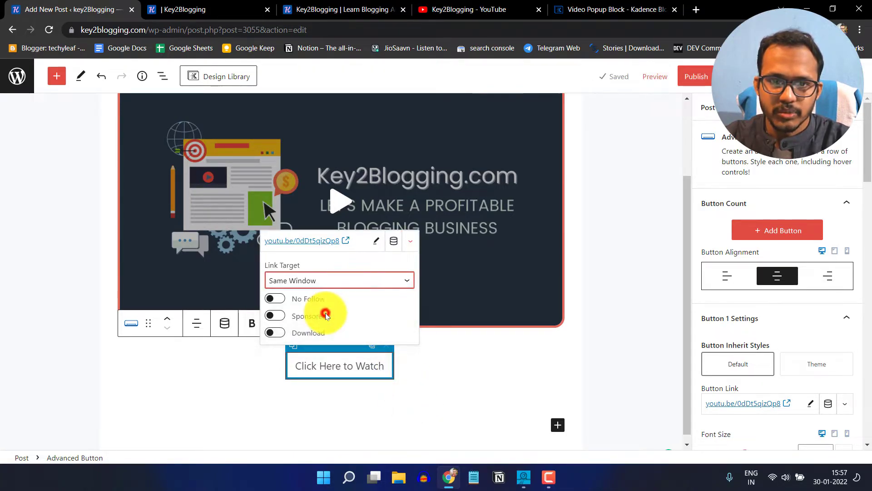
# Step: Set the button's Link Target to Video Popup, save the draft, and preview
pyautogui.click(338, 280)
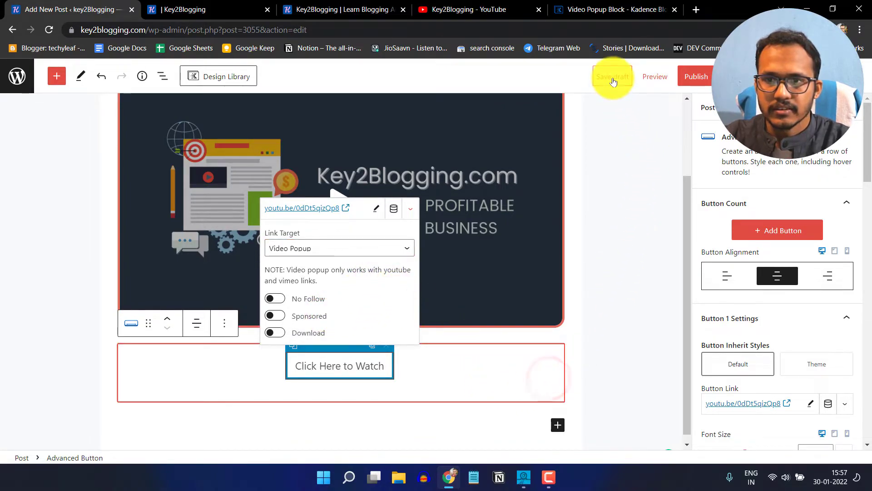
pyautogui.click(612, 77)
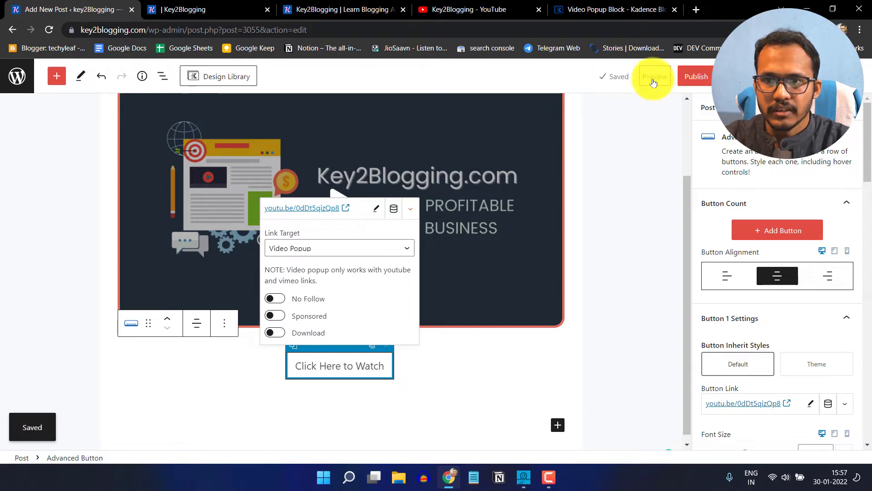
pyautogui.click(654, 77)
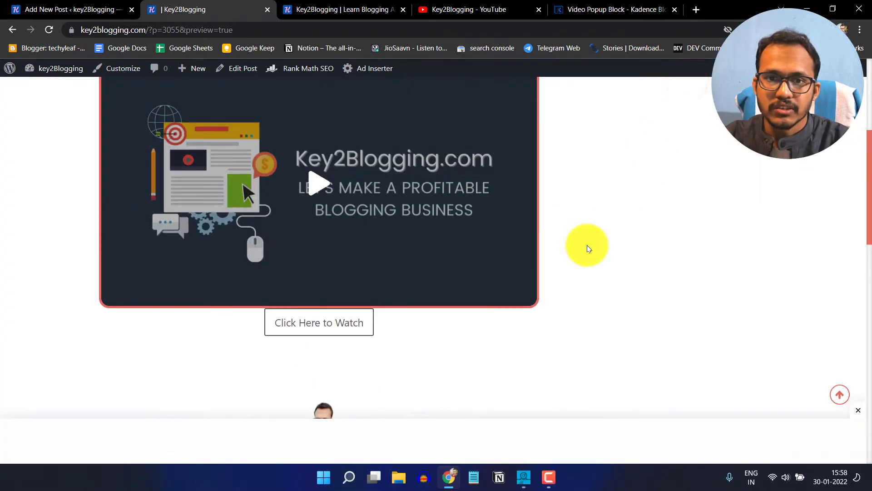
# Step: Scroll the preview to check the 'Click Here to Watch' button below the video
pyautogui.scroll(-3)
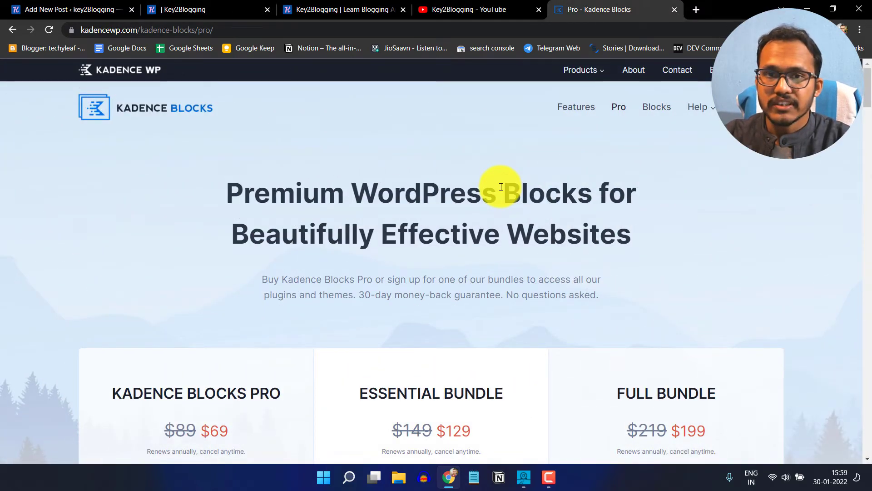
pyautogui.moveTo(461, 144)
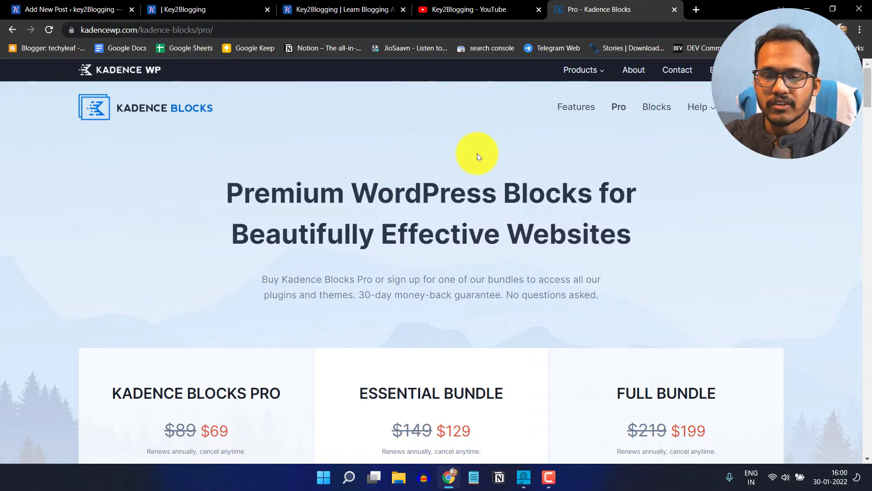
# Step: Scroll through the Pro, Essential Bundle and Full Bundle plans, then back up
pyautogui.scroll(-3)
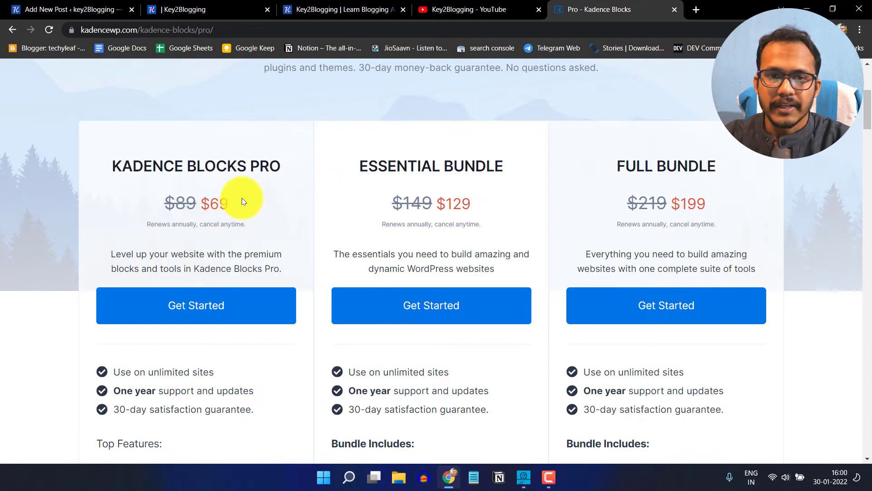
pyautogui.moveTo(262, 204)
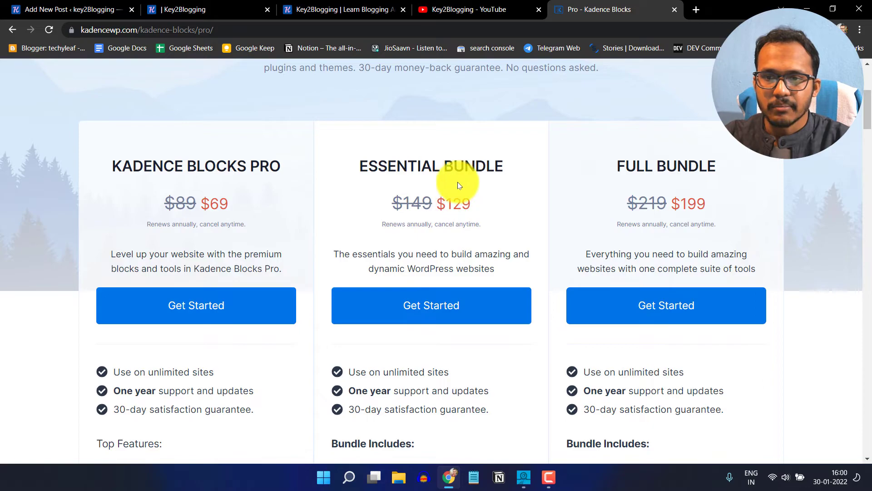
pyautogui.scroll(-3)
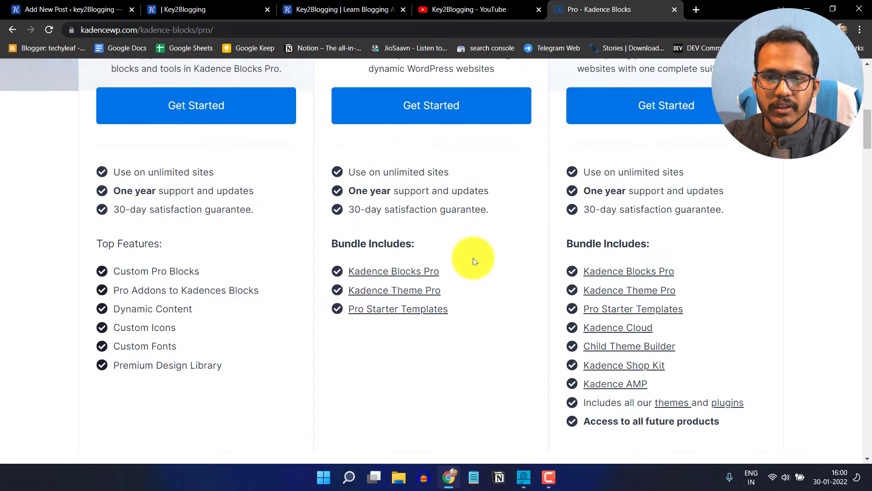
pyautogui.scroll(-3)
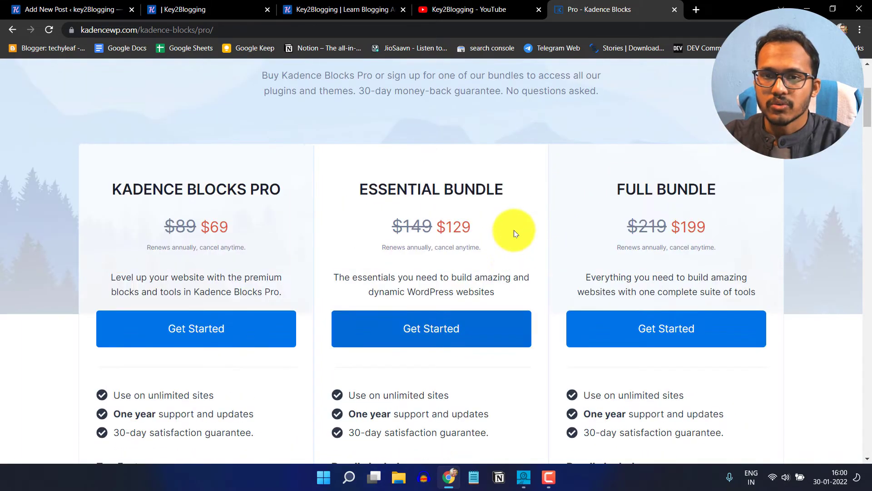
pyautogui.scroll(3)
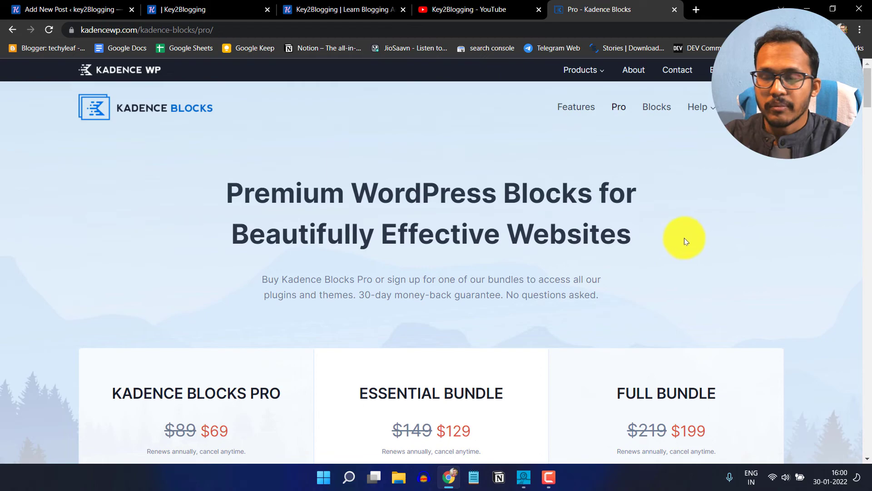
pyautogui.moveTo(318, 9)
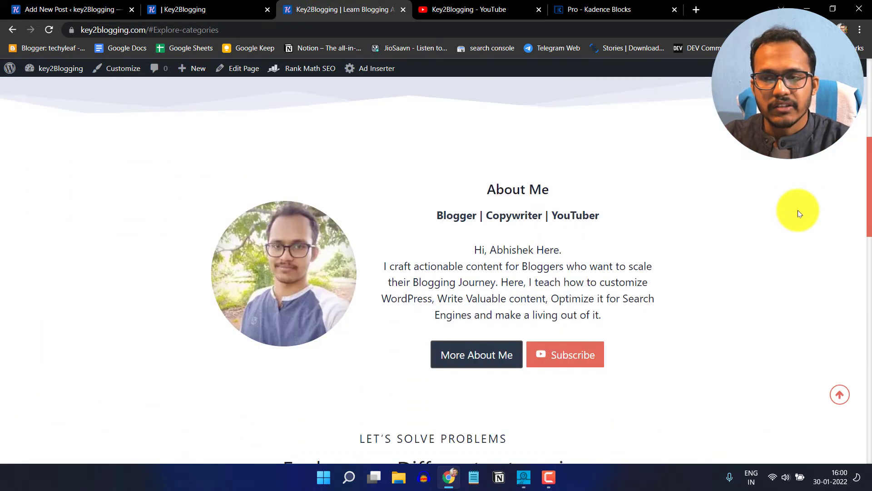
# Step: Scroll through the Key2Blogging categories and About Me sections, then to the previewed video and button
pyautogui.scroll(-3)
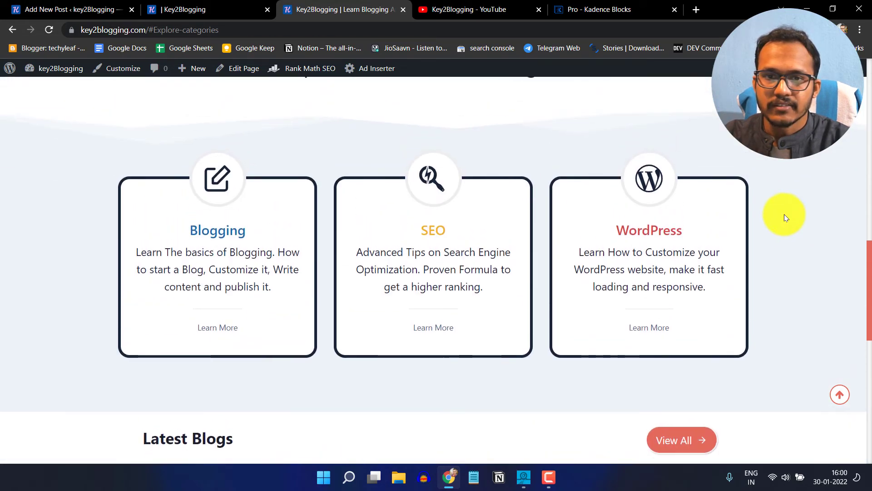
pyautogui.scroll(-3)
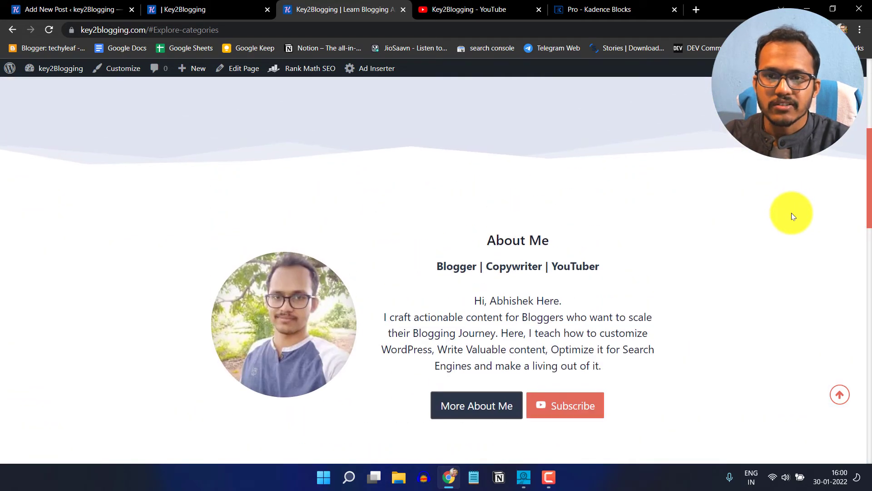
pyautogui.scroll(3)
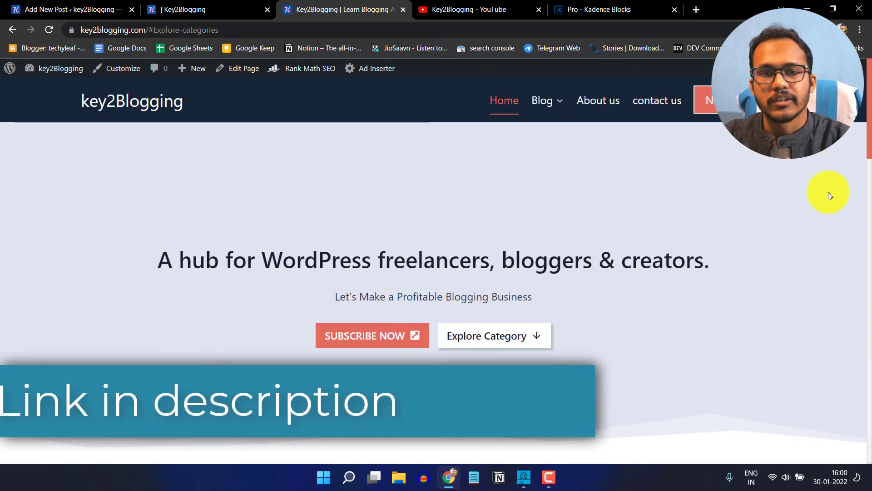
pyautogui.moveTo(737, 234)
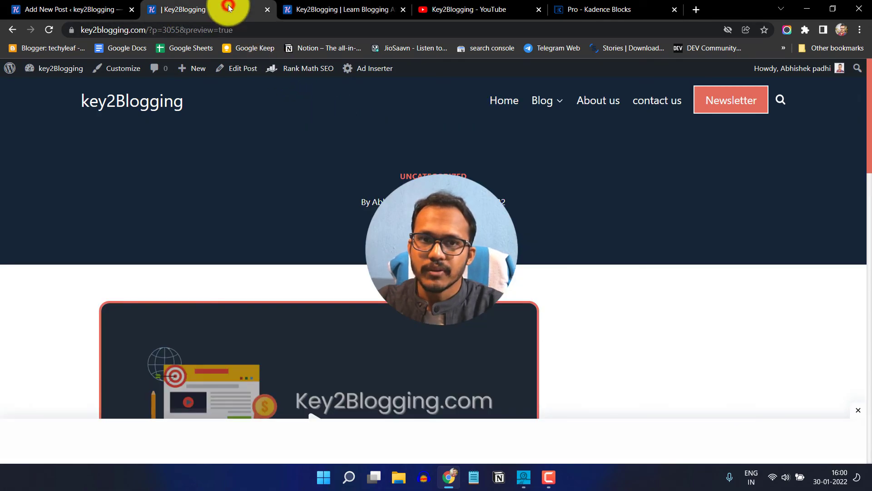
pyautogui.scroll(-3)
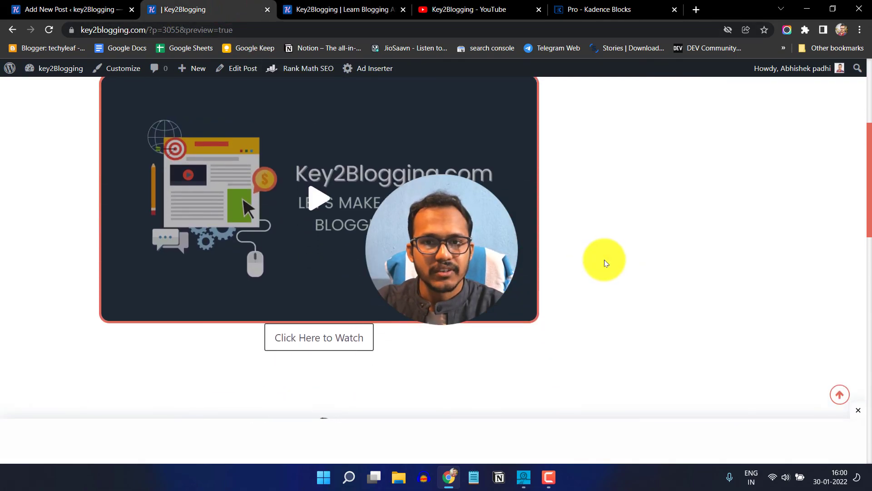